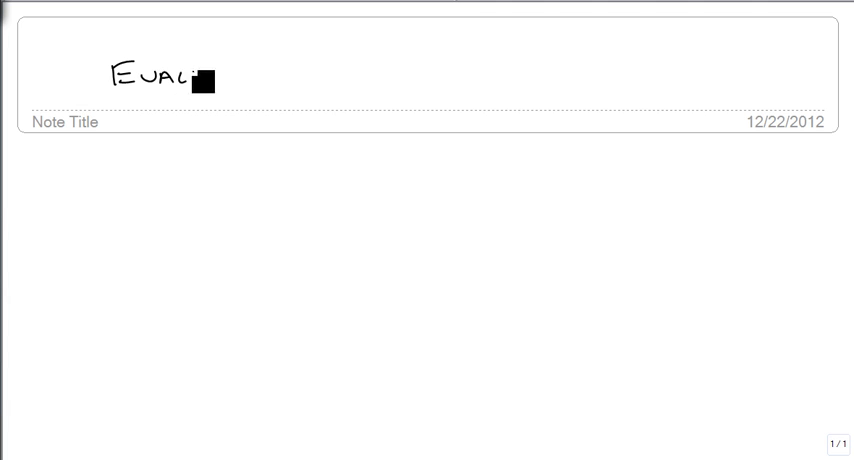
# Step: Handwrite the title, the definition ⁿ√a = b means a = bⁿ, and √16 = 4 with 16 = 4², index circled in green
pyautogui.moveTo(200, 80); pyautogui.dragTo(356, 58)
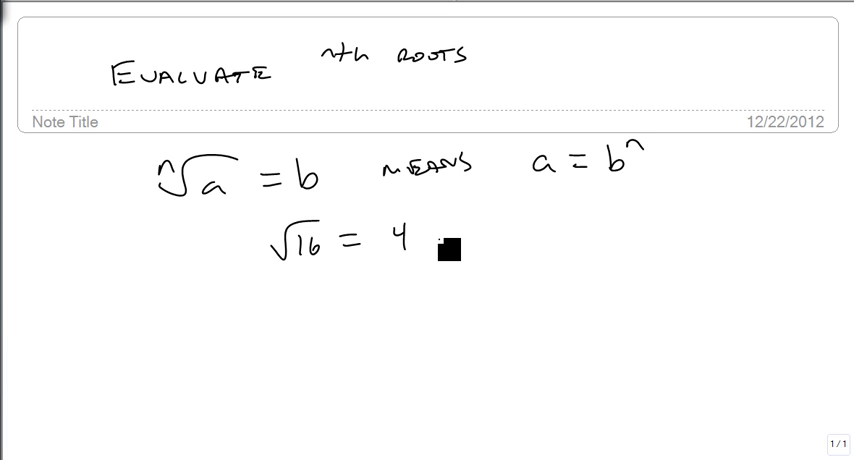
pyautogui.click(268, 242)
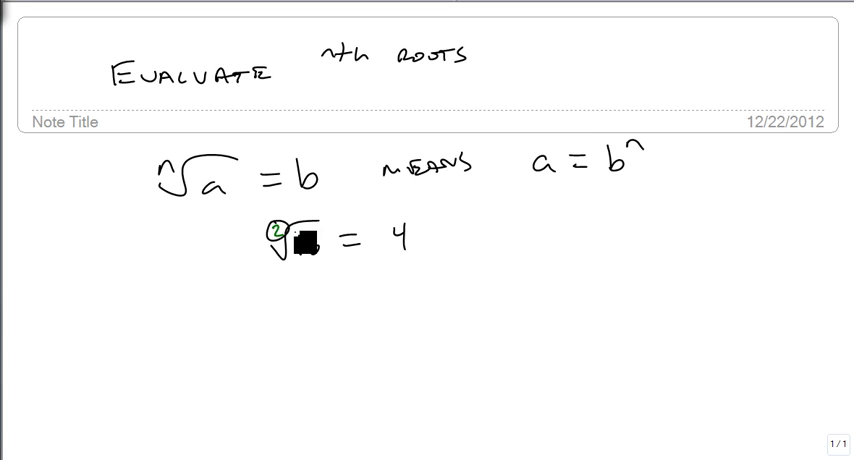
pyautogui.write('16')
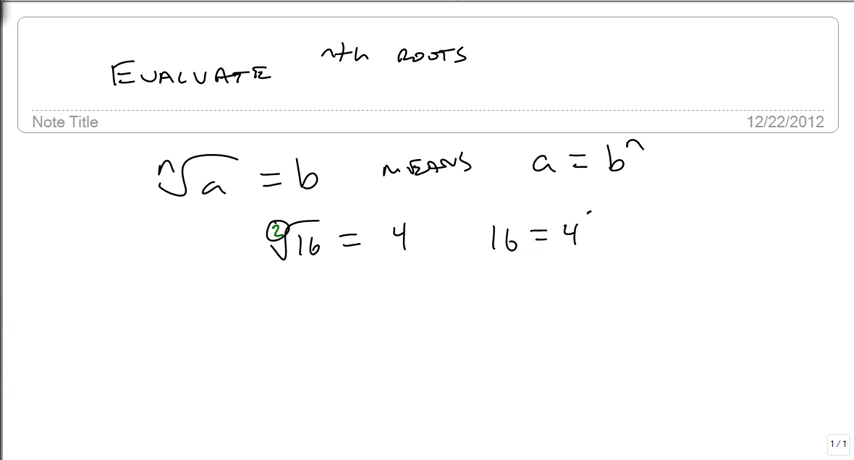
pyautogui.write('2')
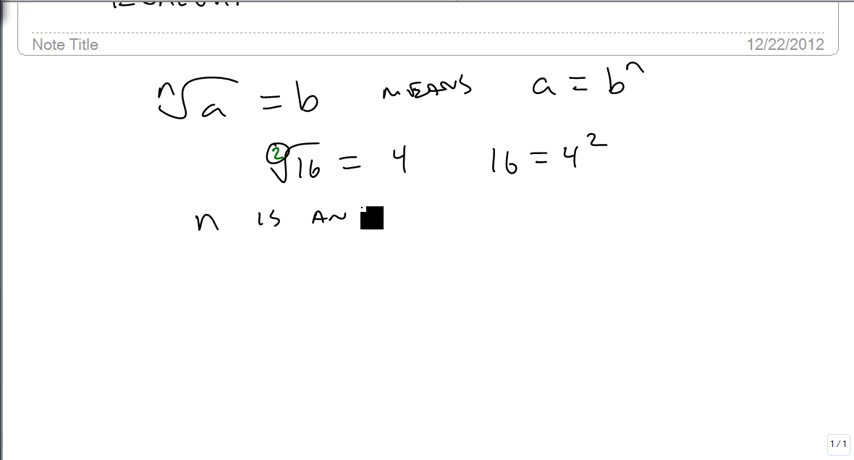
# Step: Handwrite that n is a whole number ≥ 2: even n needs a positive, odd n allows any real number
pyautogui.write('WHOLE NUMBER 2 OR BIGGER')
pyautogui.click(274, 256)
pyautogui.write('IF n ≥ 2 AND EVEN')
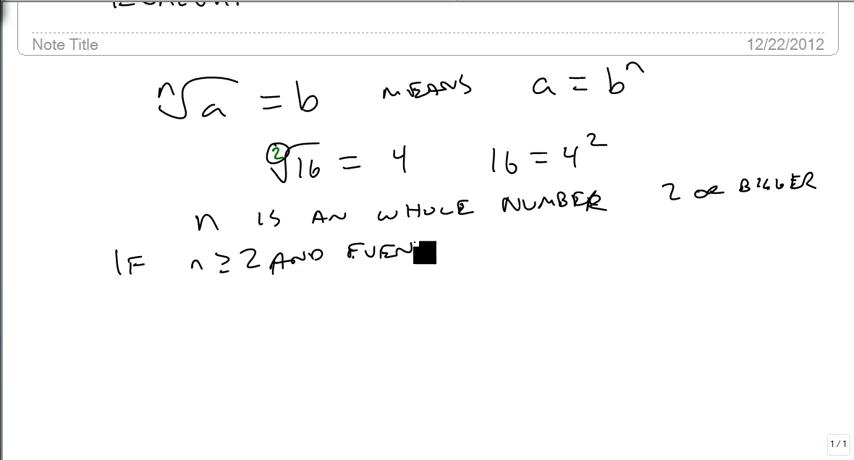
pyautogui.write(', THEN a HAS TO BE POSITIVE')
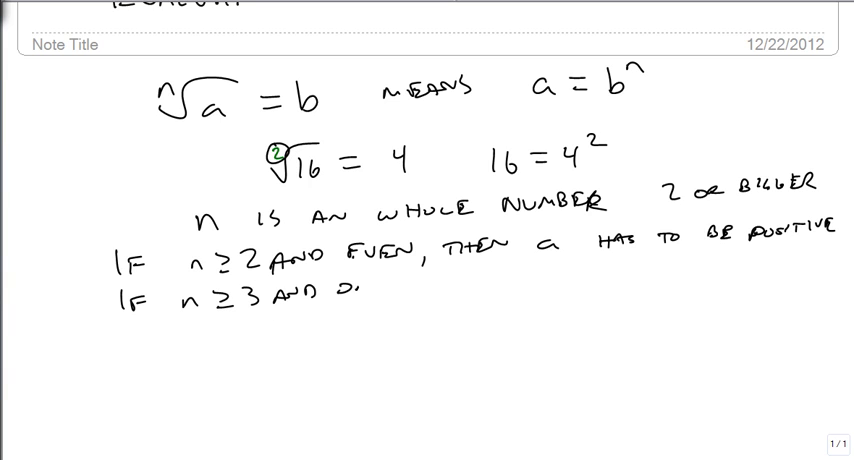
pyautogui.write('ODD, THEN a CAN BE ANY REAL')
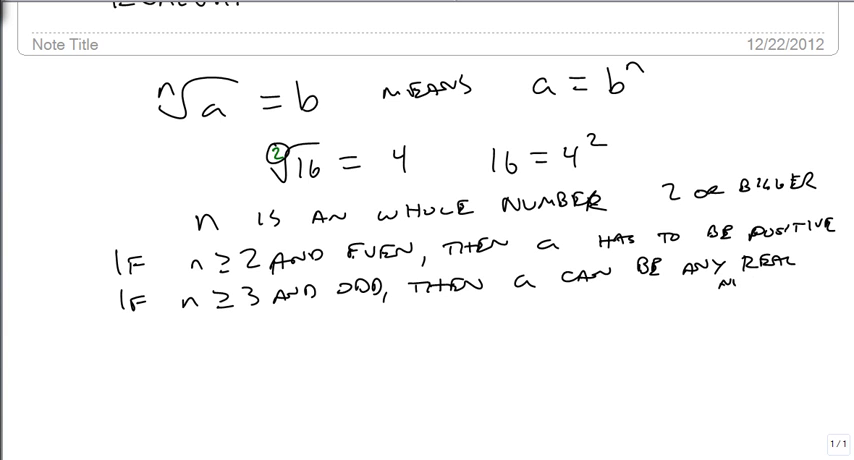
pyautogui.write('NUMBER')
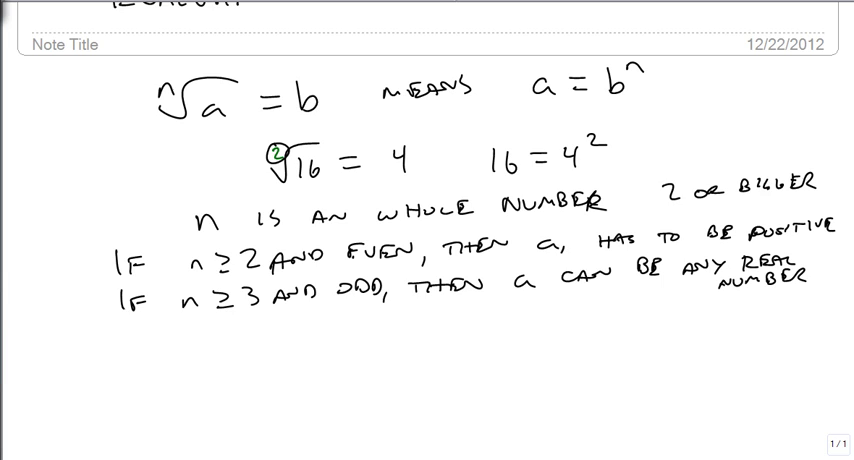
pyautogui.write('b')
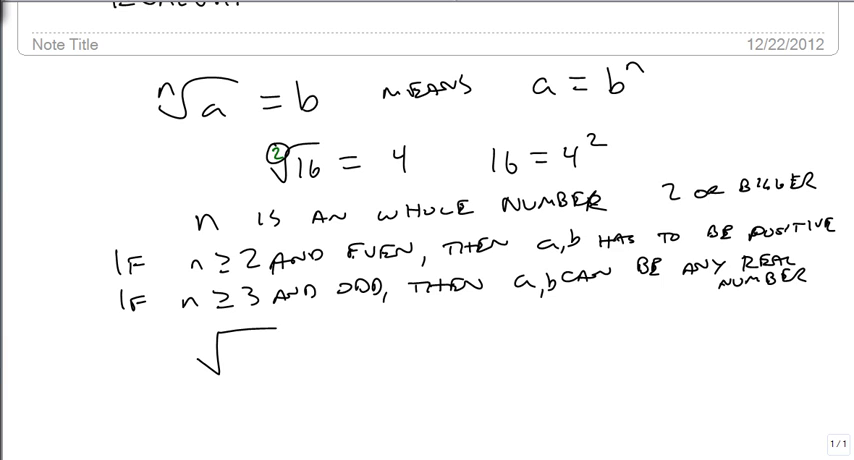
# Step: Add ',b' to both rules and label a radical sign with index, radical and radicand
pyautogui.write('RADICI')
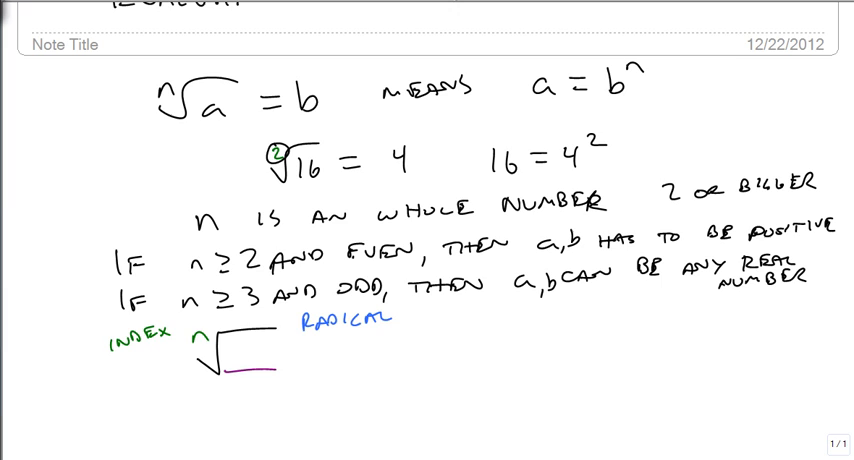
pyautogui.write('RADICAND')
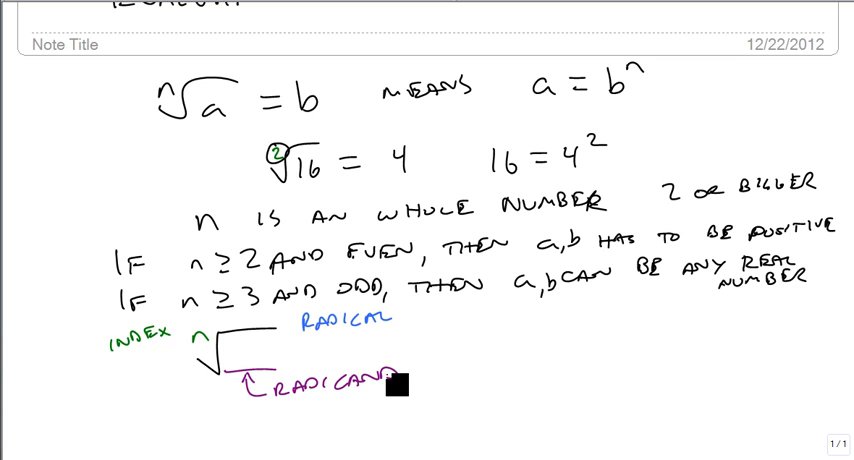
pyautogui.scroll(-3)
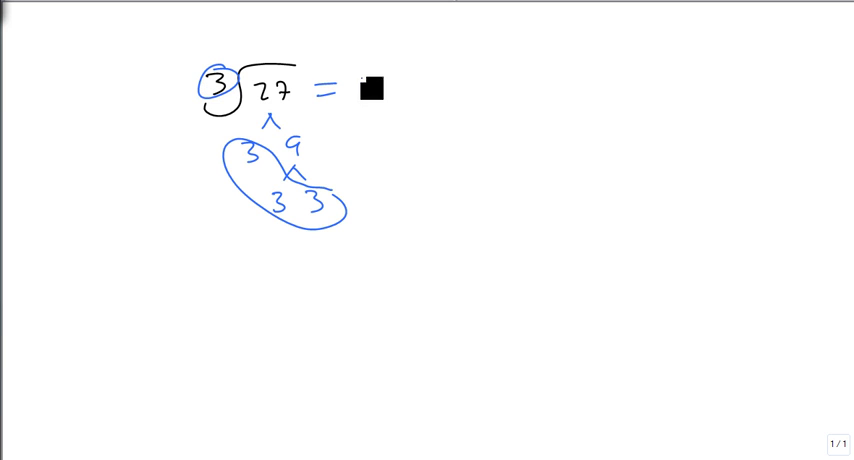
# Step: Handwrite ³√27 = 3 with a 3·3·3 factor tree and ⁴√256 = 4 factored through 64
pyautogui.write('3')
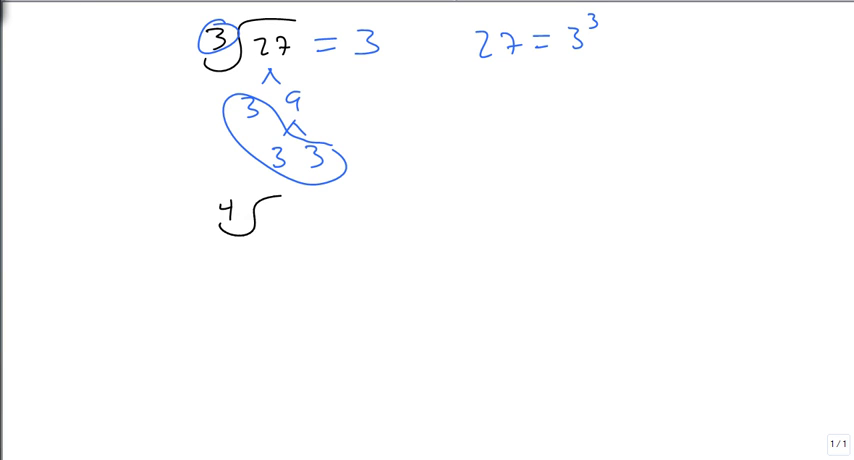
pyautogui.write('256')
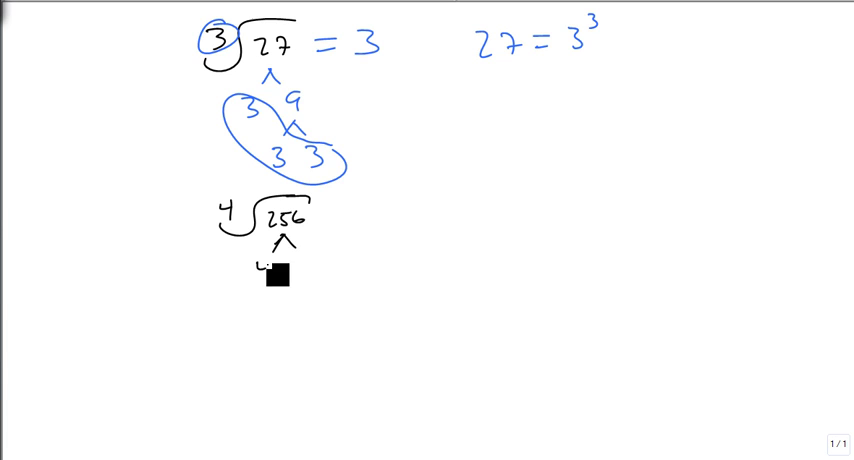
pyautogui.write('64')
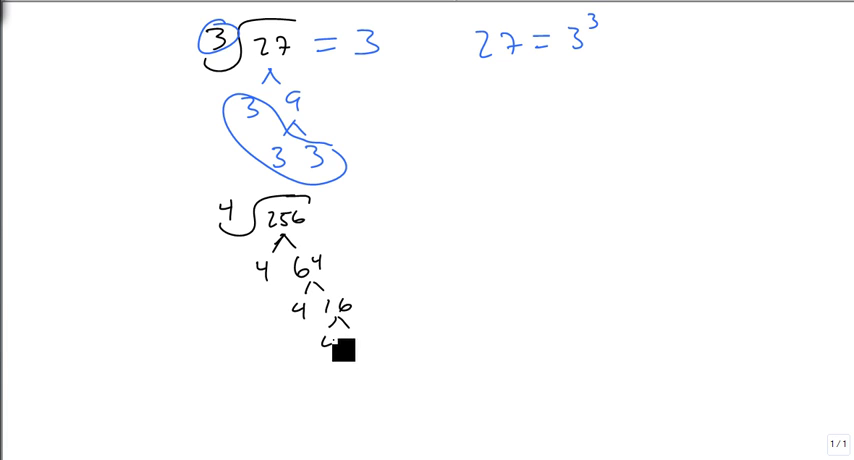
pyautogui.write('= 4')
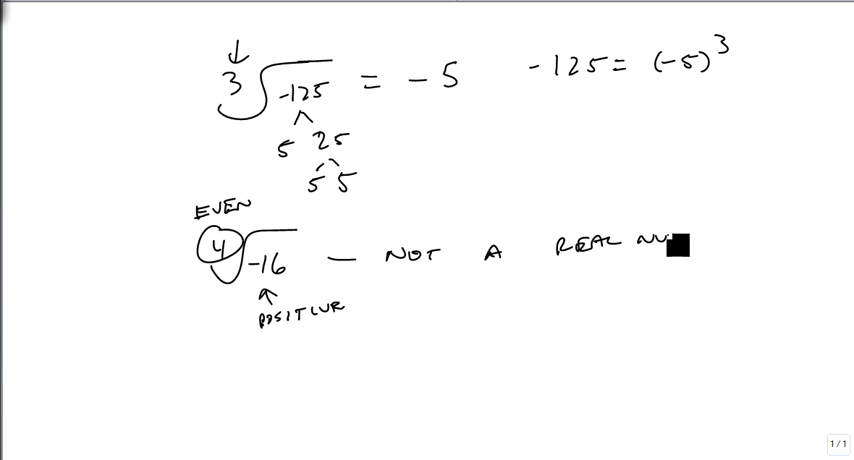
# Step: Scroll to the second page for the 'Calculator to find ∛17' heading
pyautogui.scroll(-3)
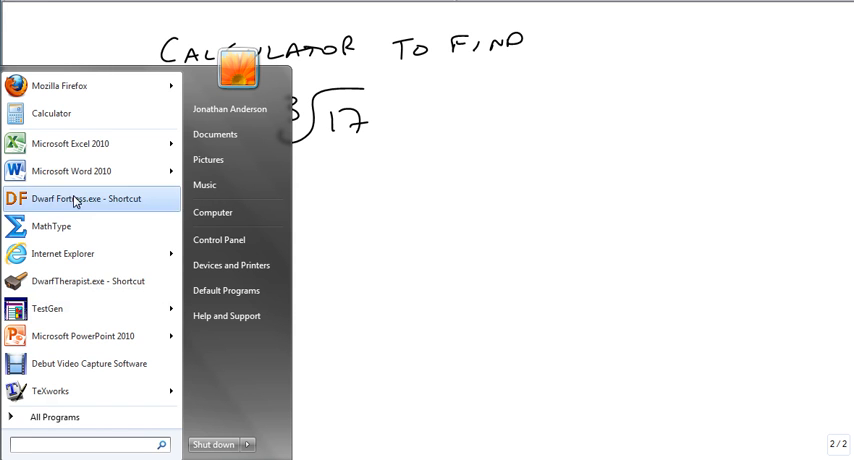
# Step: Launch Calculator and evaluate the cube root of 17, about 2.5713
pyautogui.click(52, 112)
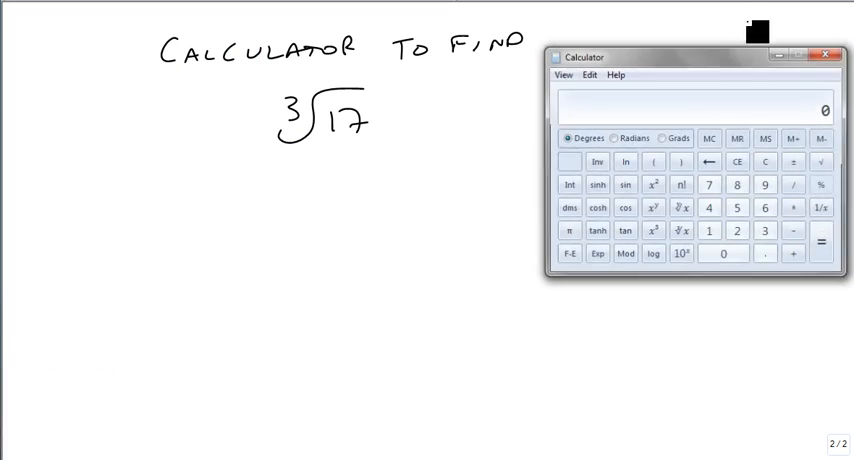
pyautogui.click(708, 228)
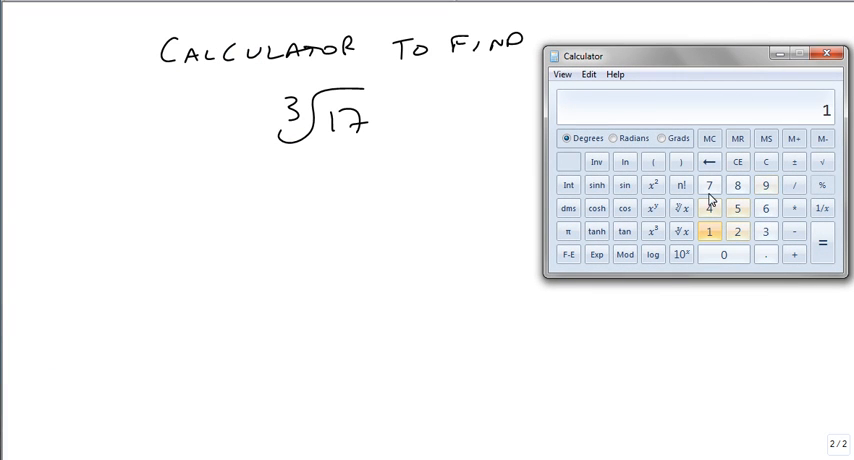
pyautogui.click(652, 208)
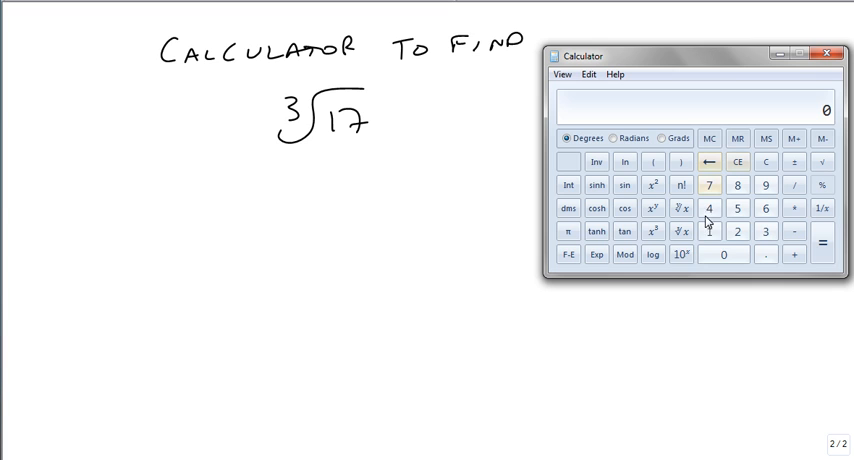
pyautogui.click(684, 232)
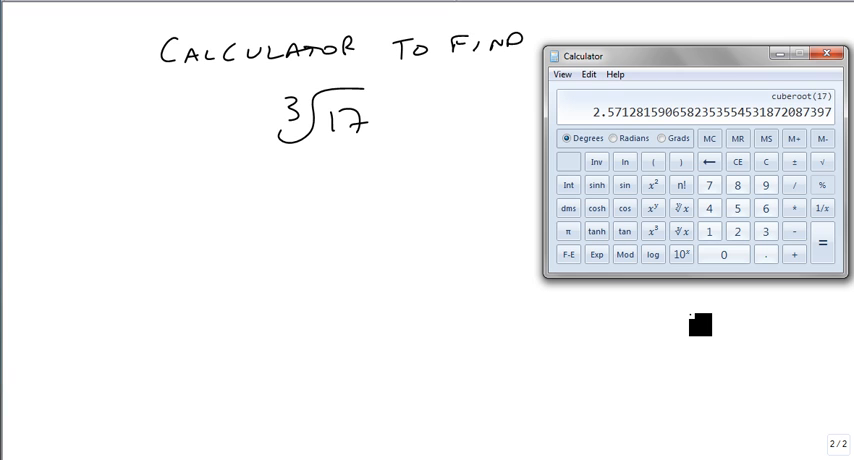
# Step: Write ⁴√53 in the note, then compute 53^(1/4) ≈ 2.6982 in Calculator
pyautogui.click(824, 46)
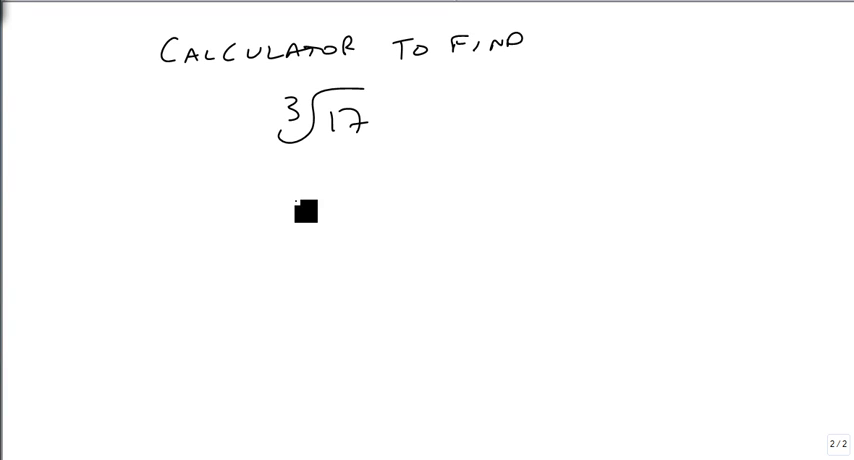
pyautogui.write('4√53')
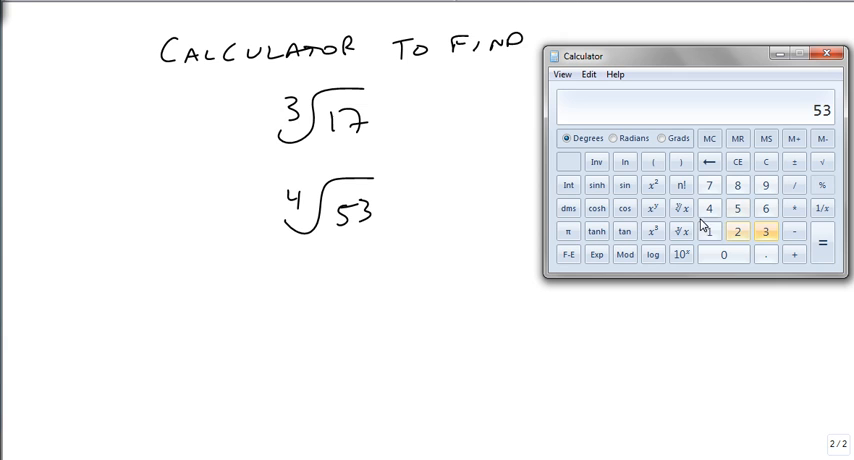
pyautogui.click(652, 162)
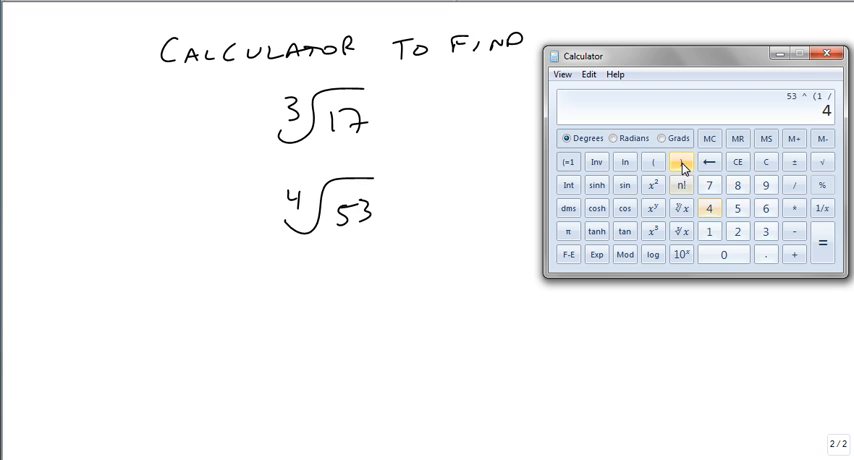
pyautogui.click(824, 244)
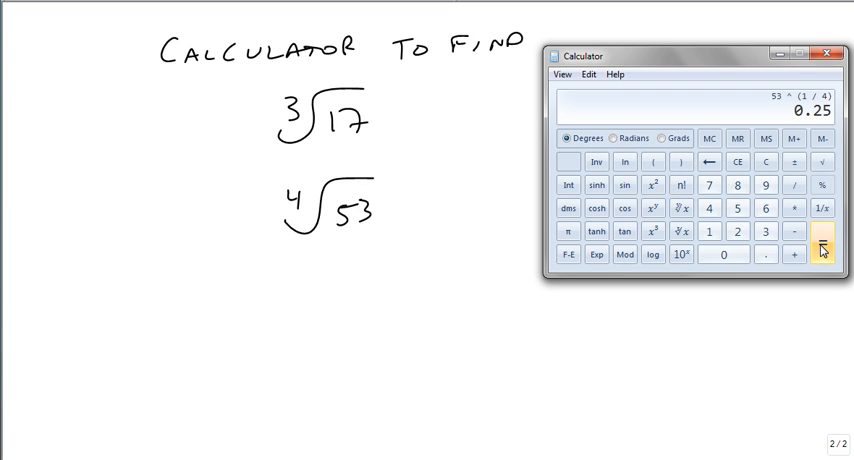
pyautogui.click(828, 246)
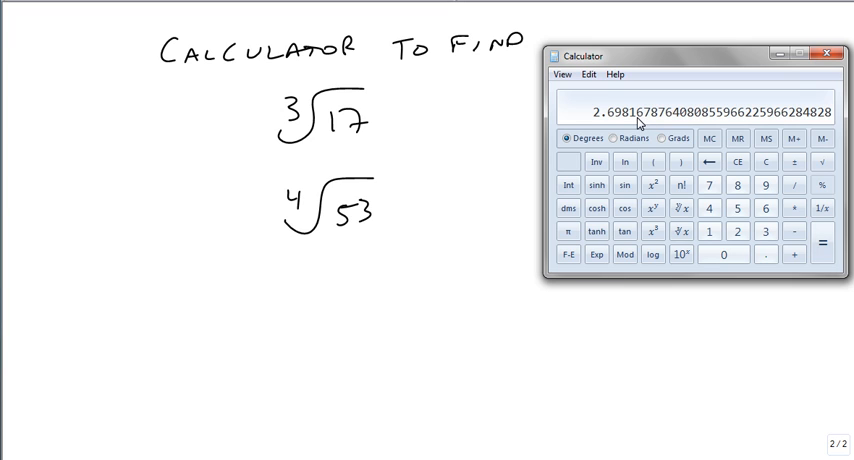
pyautogui.moveTo(648, 132)
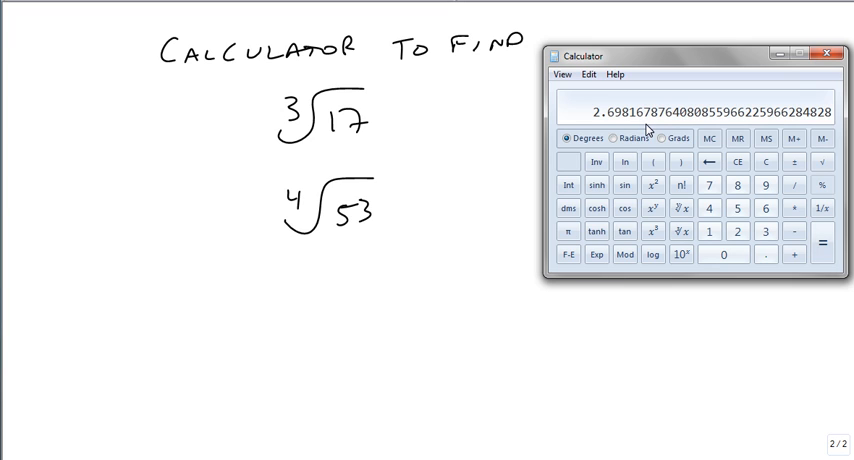